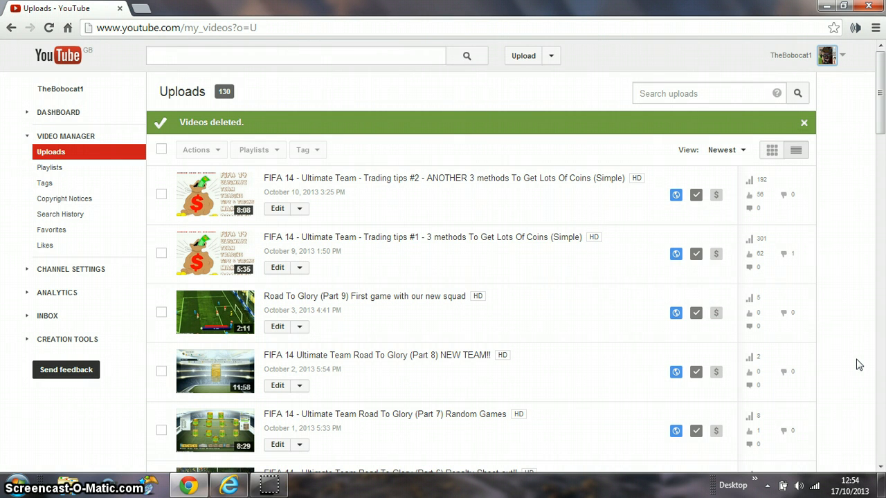
pyautogui.moveTo(809, 225)
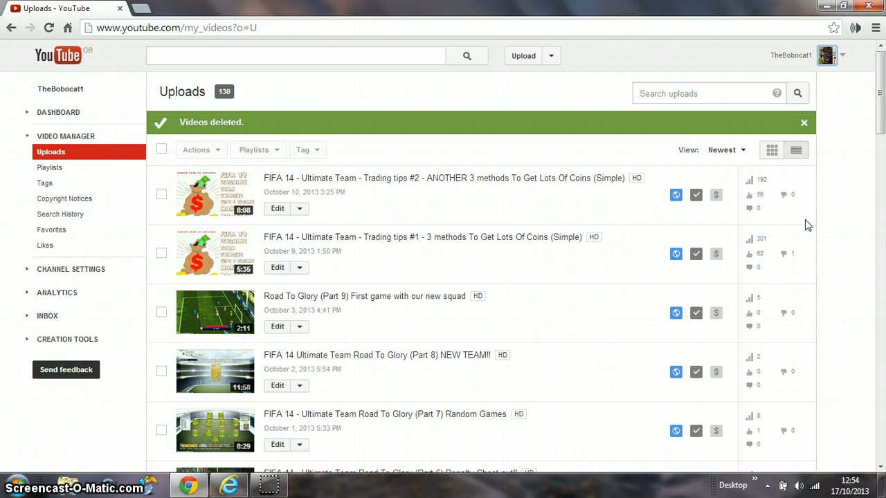
pyautogui.moveTo(349, 263)
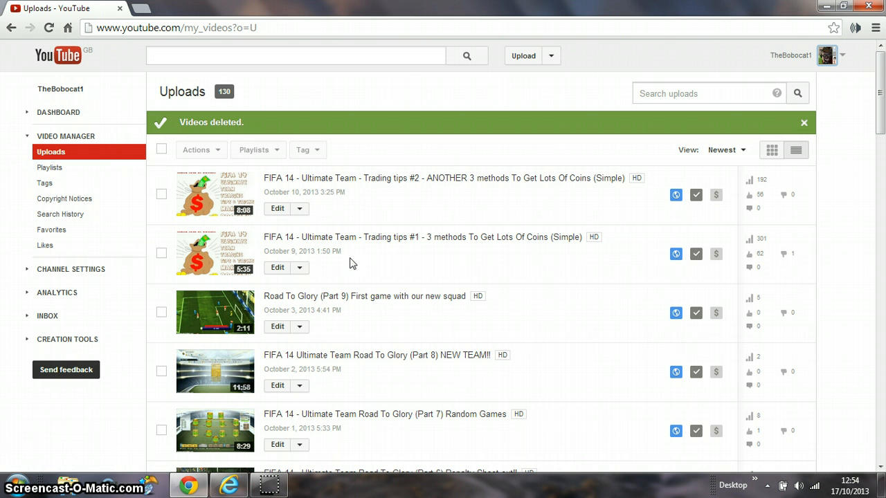
pyautogui.moveTo(224, 216)
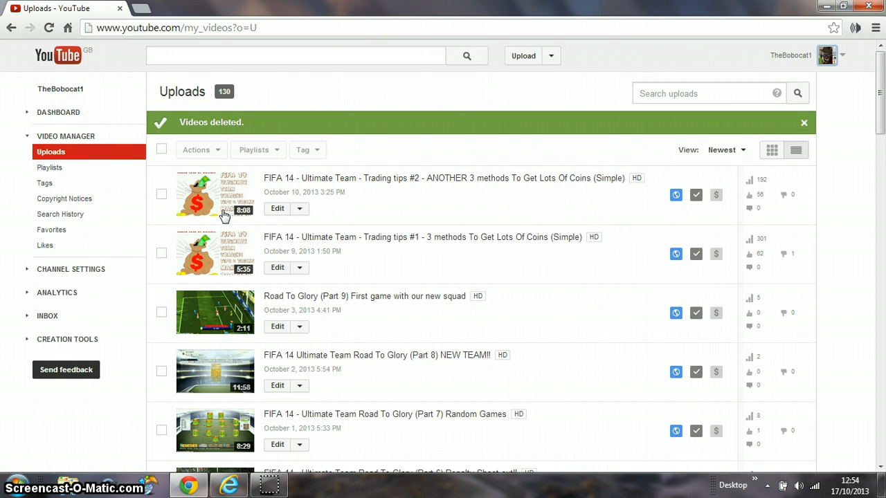
pyautogui.moveTo(214, 222)
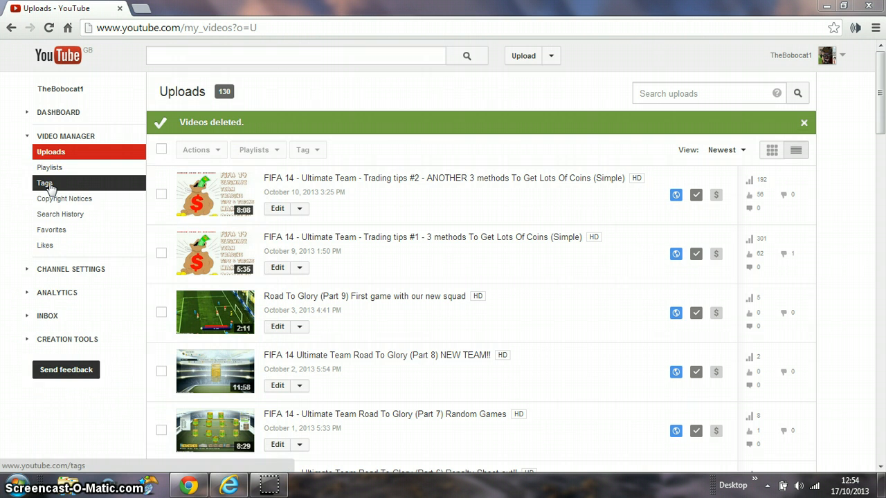
# - Switch to the blank untitled Paint canvas after a brief look at the uploads list
pyautogui.click(307, 484)
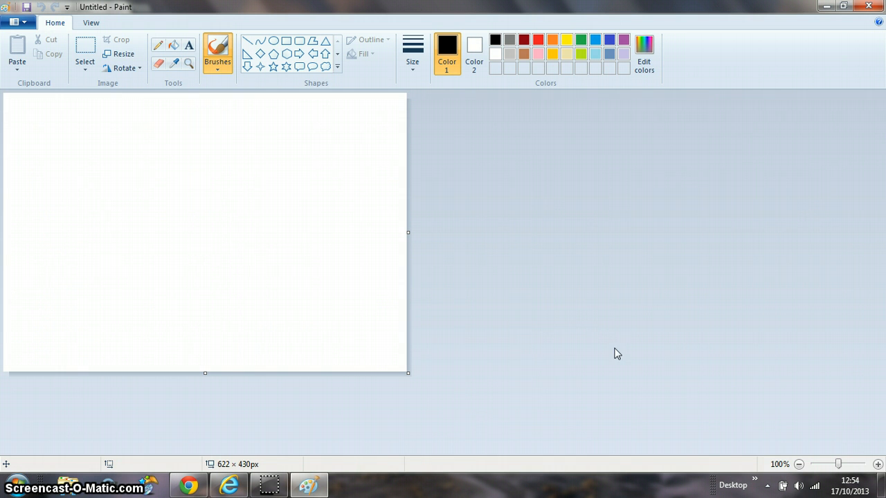
pyautogui.click(293, 258)
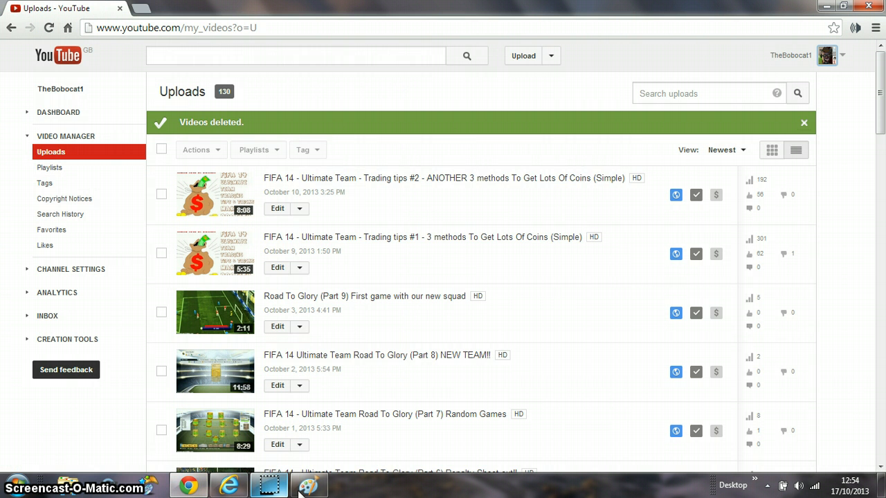
pyautogui.click(268, 484)
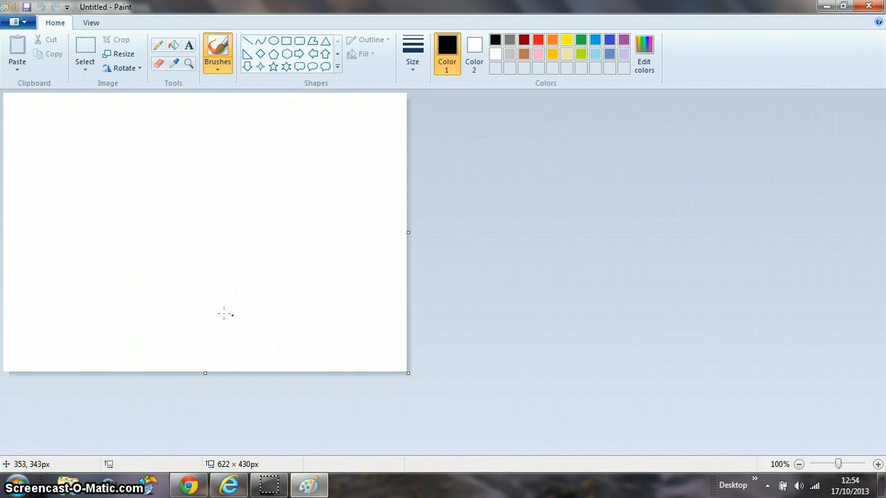
pyautogui.moveTo(102, 297)
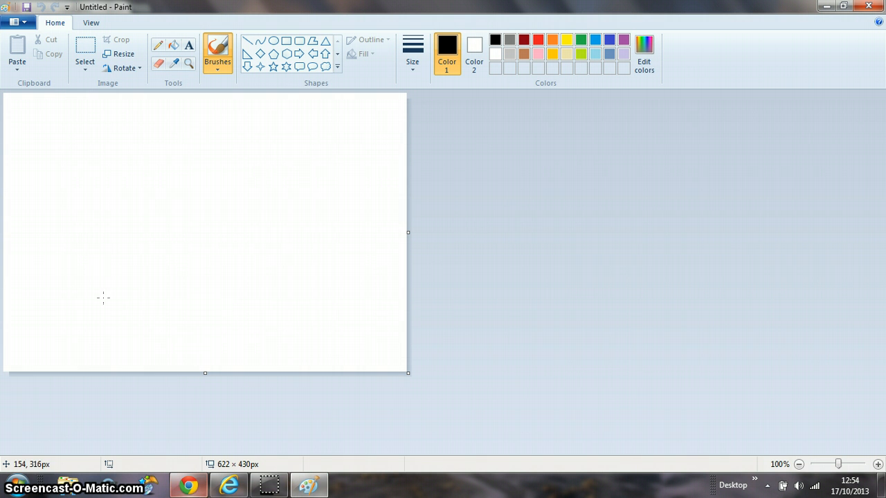
# - Open the 'ultimate trdn' picture from the youtube thumbnails folder in Paint
pyautogui.click(16, 22)
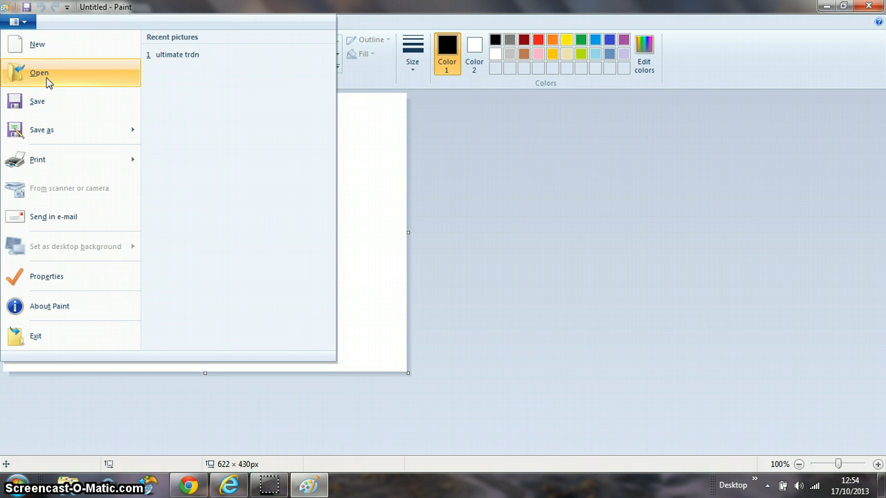
pyautogui.click(39, 72)
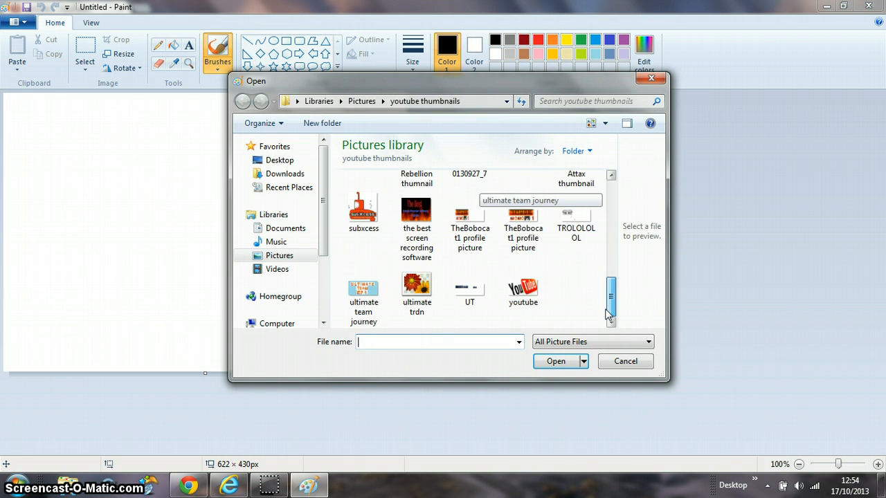
pyautogui.click(624, 361)
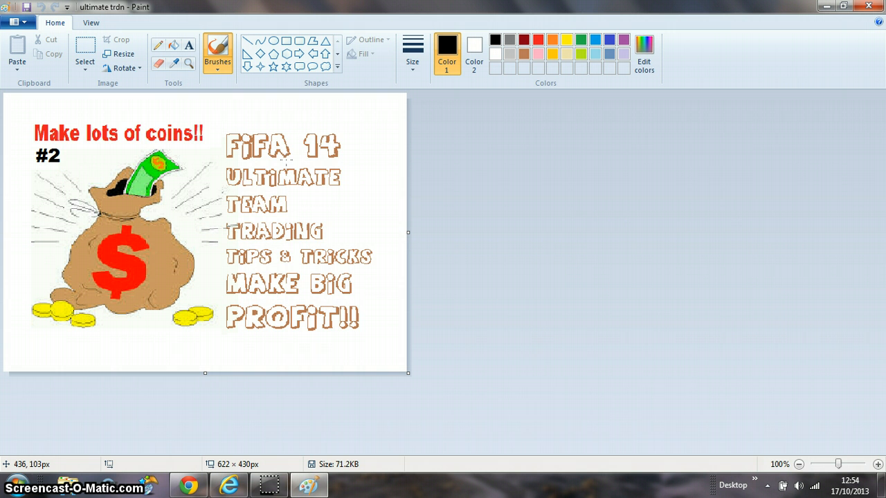
pyautogui.moveTo(184, 147)
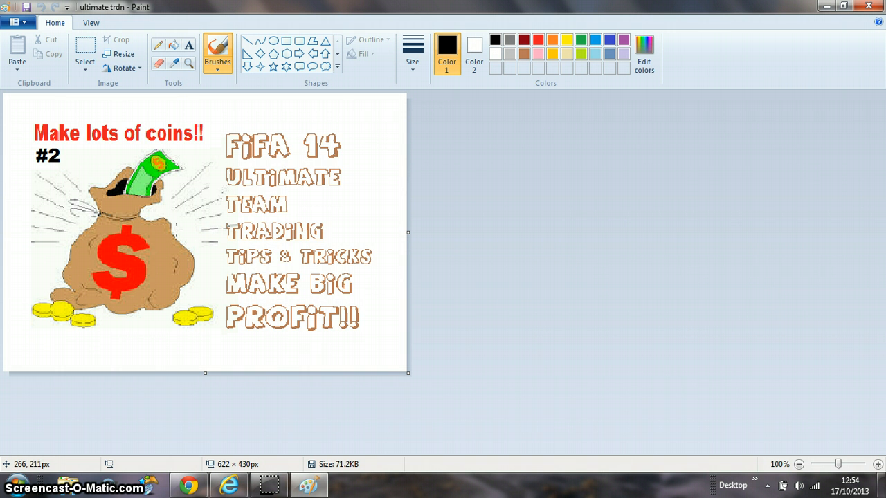
# - Return to the YouTube uploads list and start editing the Trading tips #2 video
pyautogui.click(188, 484)
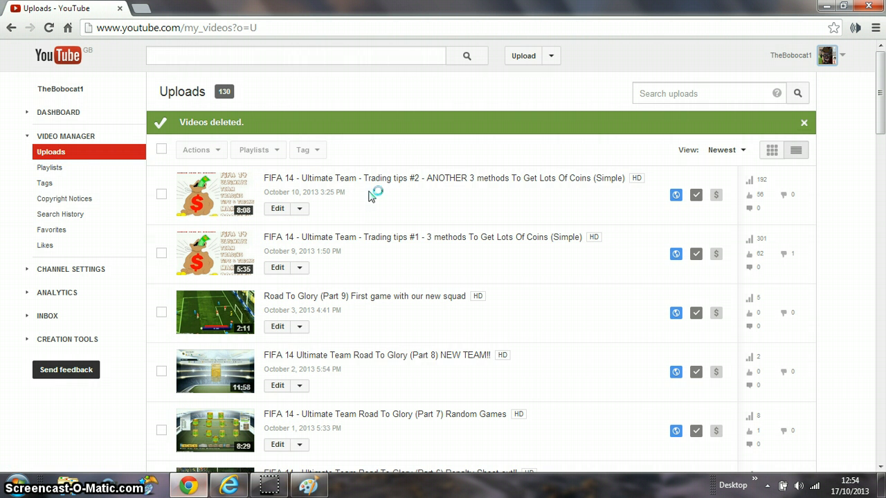
pyautogui.moveTo(218, 260)
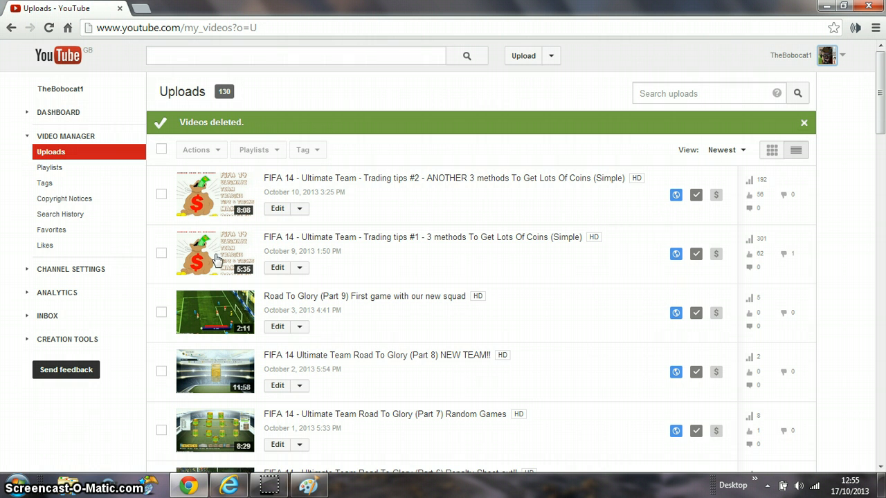
pyautogui.moveTo(197, 199)
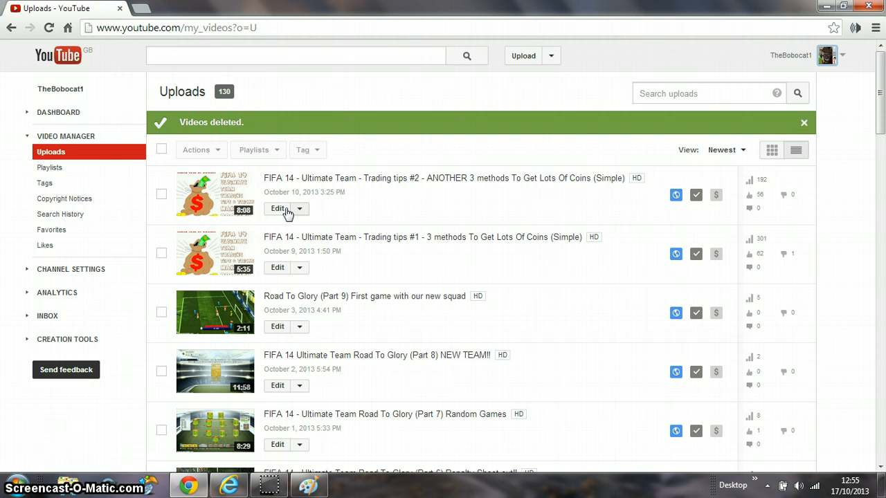
pyautogui.moveTo(277, 208)
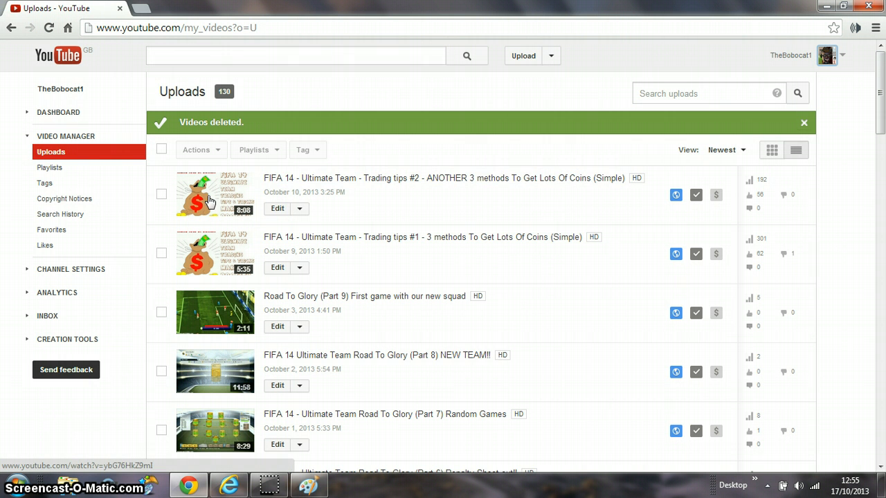
pyautogui.click(277, 209)
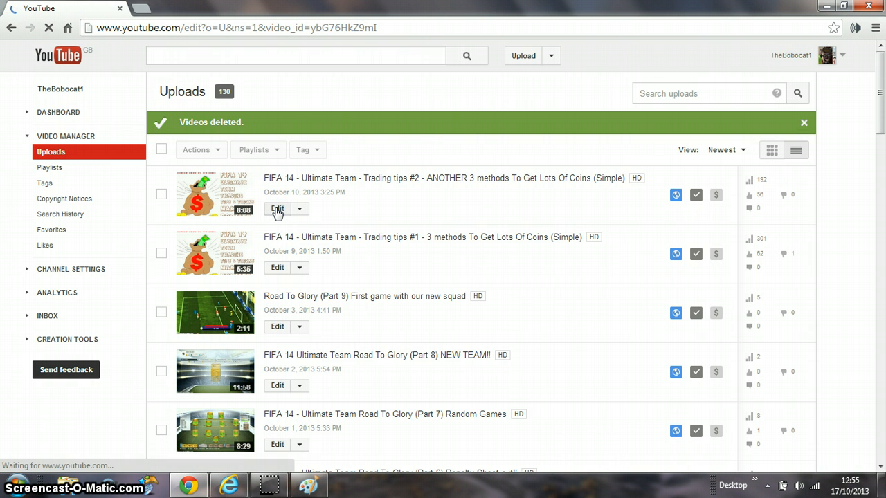
# - Choose the custom money-bag picture as the Trading tips #2 video's thumbnail
pyautogui.click(276, 209)
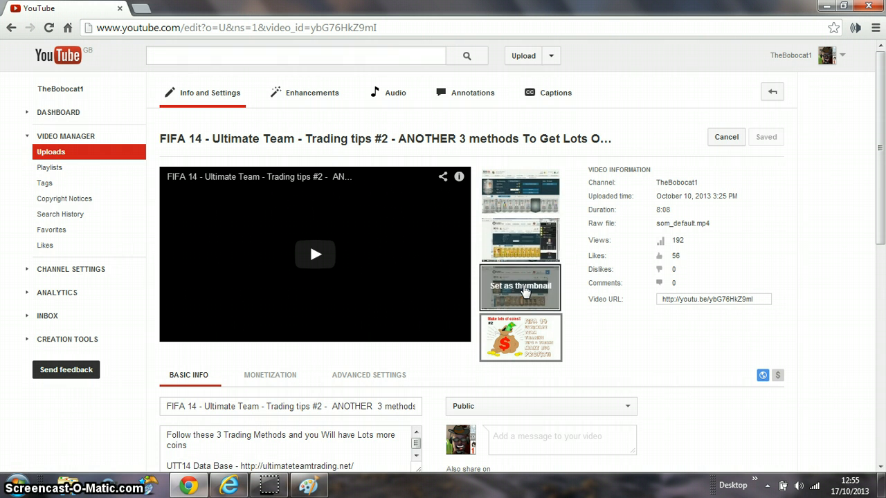
pyautogui.click(521, 285)
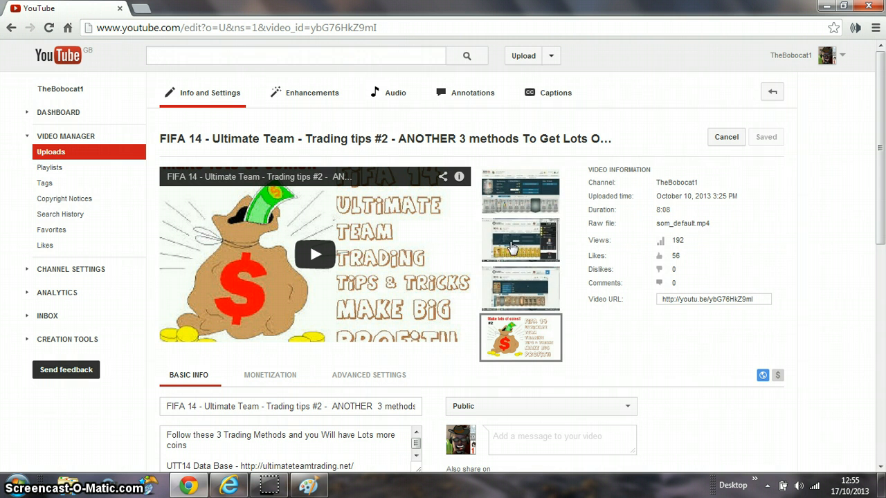
pyautogui.moveTo(521, 191)
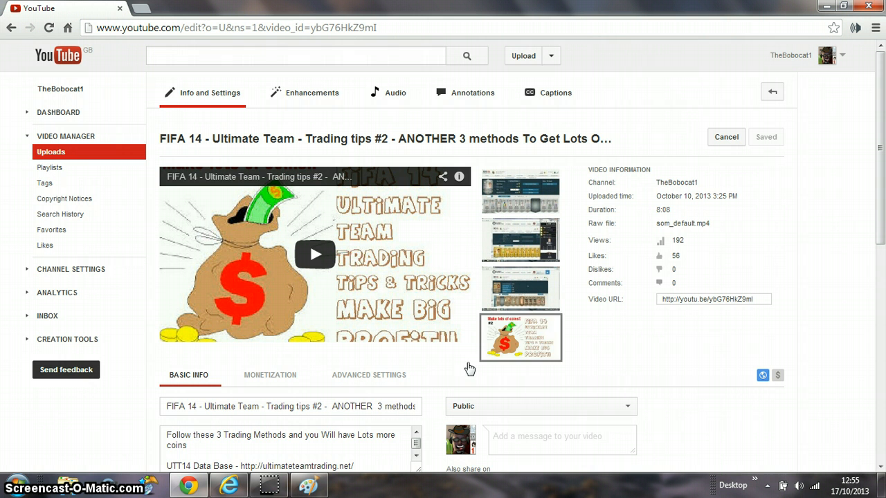
pyautogui.moveTo(520, 338)
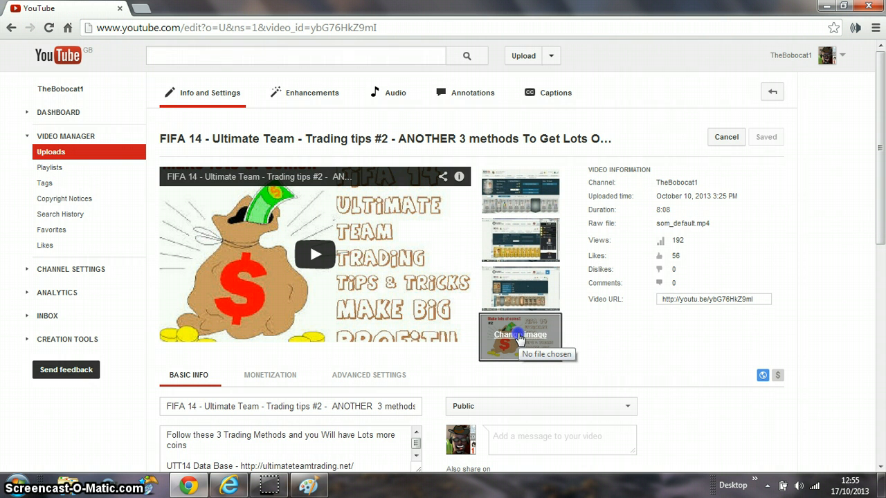
# - Change the thumbnail image by uploading the 'ultimate trdn' picture file
pyautogui.click(521, 333)
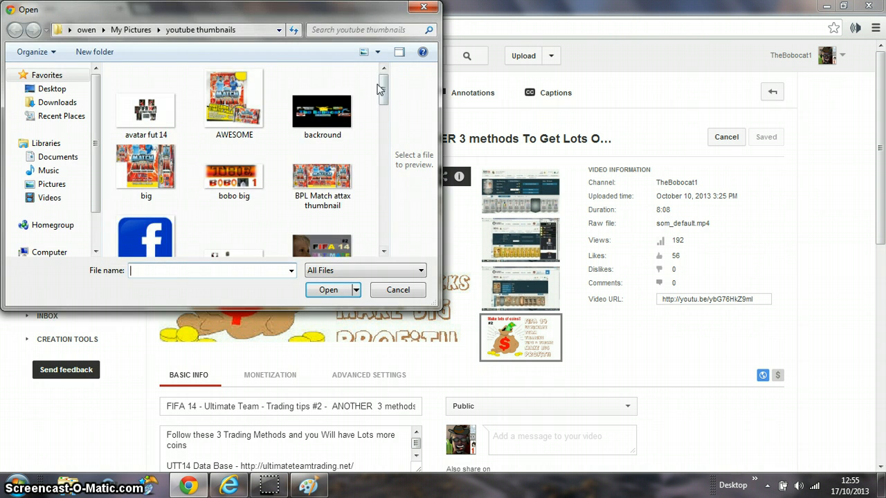
pyautogui.scroll(-3)
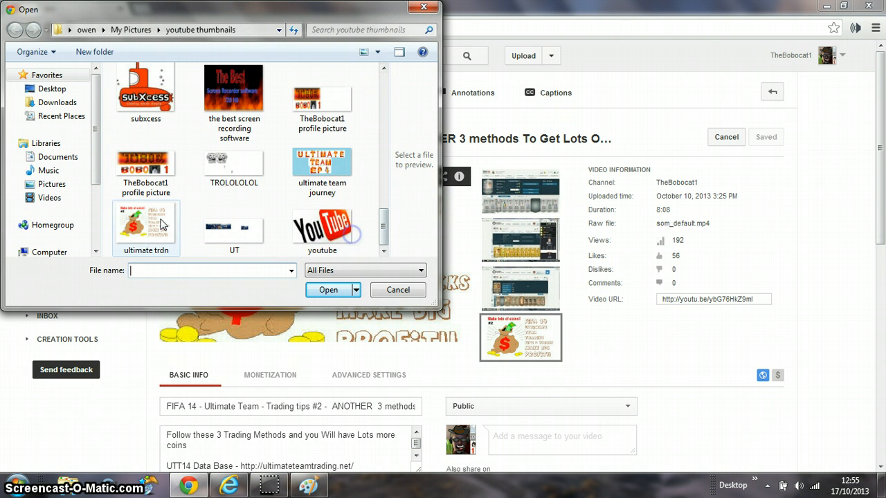
pyautogui.click(146, 224)
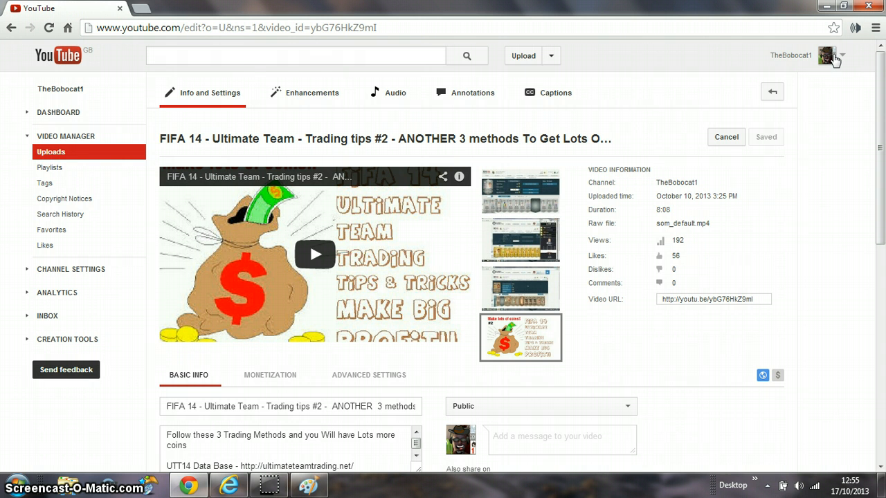
pyautogui.moveTo(348, 274)
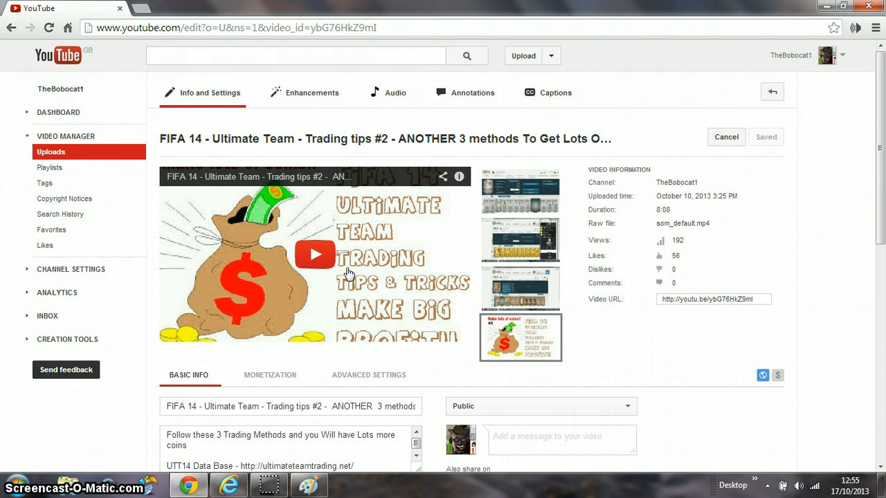
pyautogui.moveTo(824, 399)
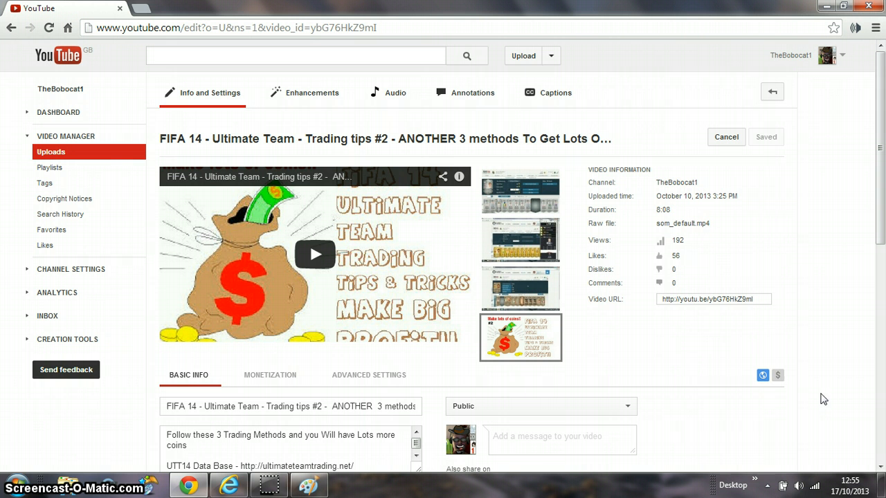
pyautogui.moveTo(830, 403)
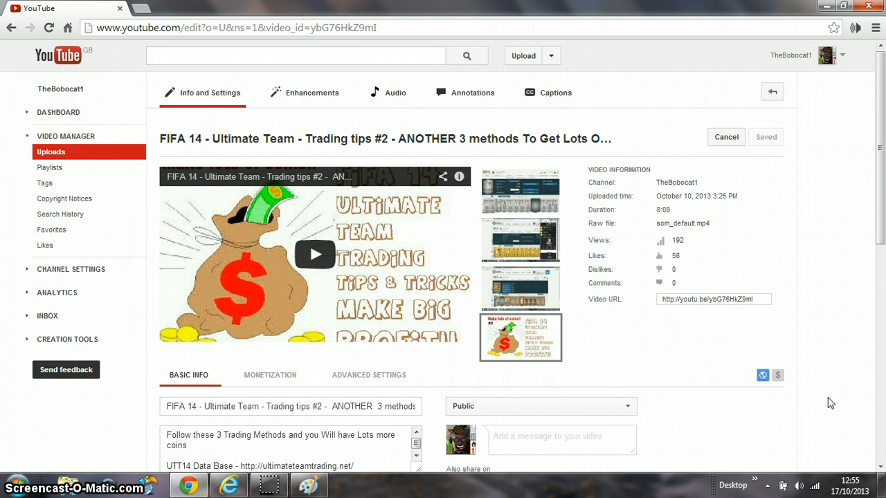